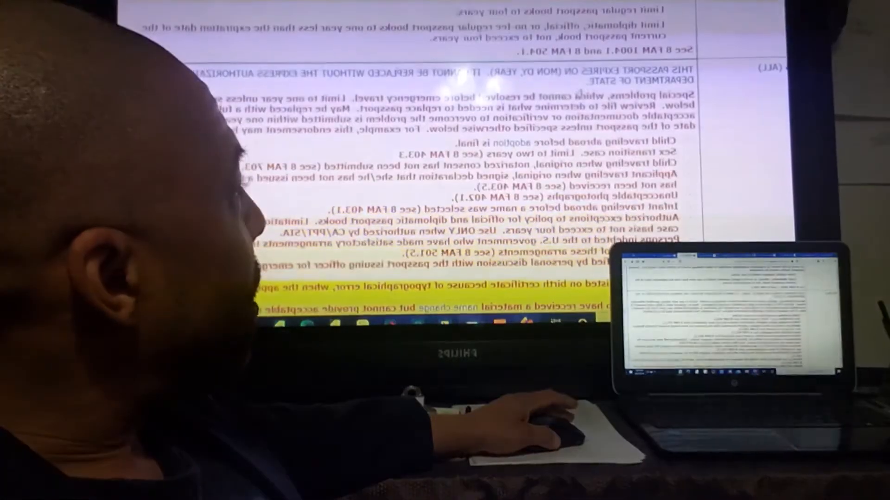
{"action": "scroll", "scroll_direction": "down", "scroll_amount": 3}
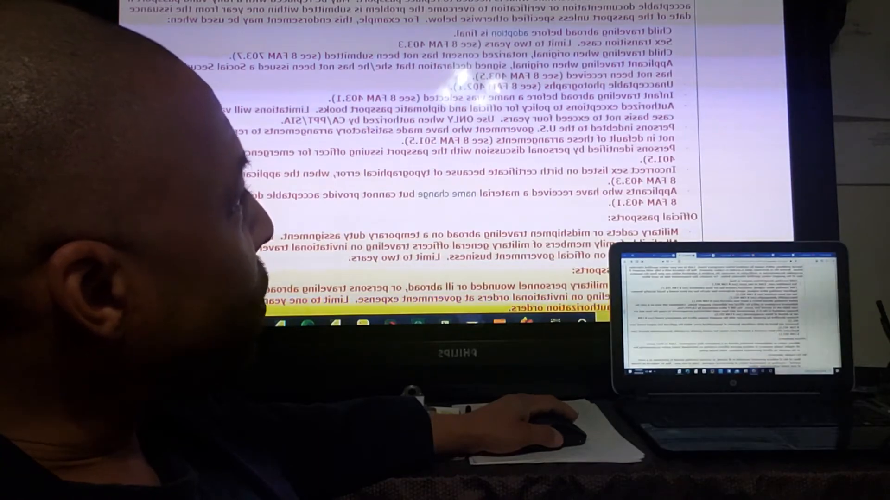
{"action": "scroll", "scroll_direction": "down", "scroll_amount": 3}
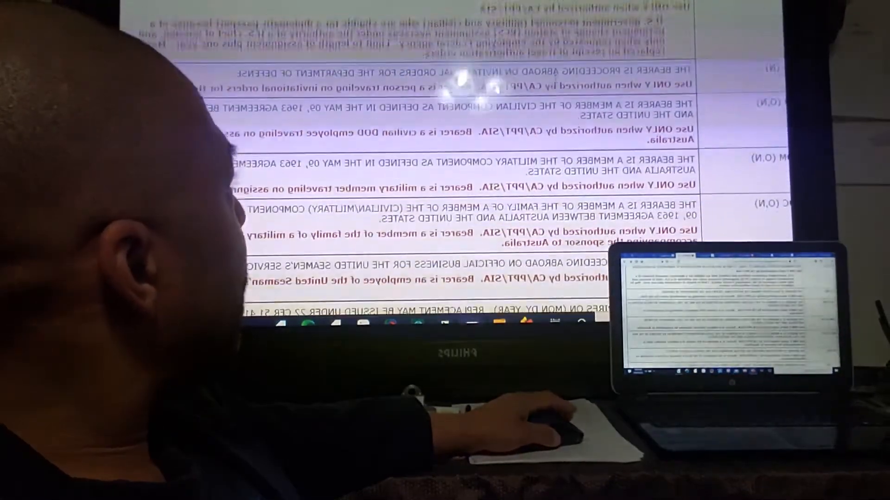
{"action": "scroll", "scroll_direction": "down", "scroll_amount": 3}
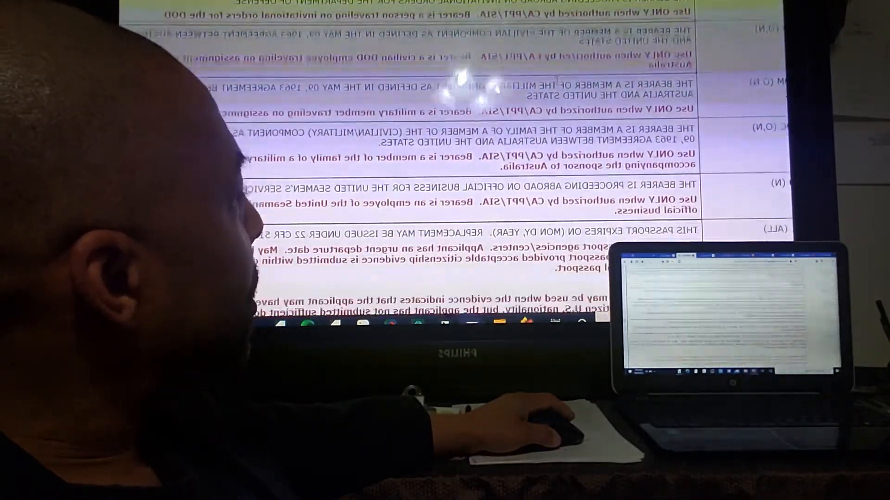
{"action": "scroll", "scroll_direction": "down", "scroll_amount": 3}
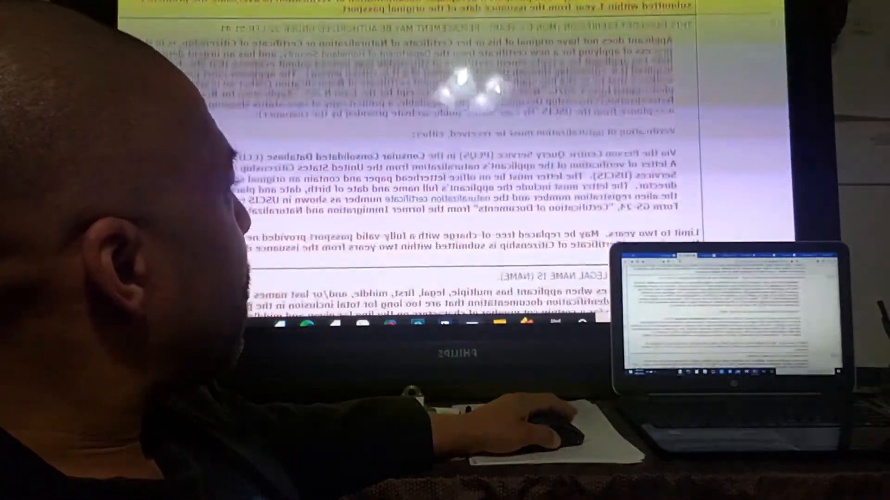
{"action": "scroll", "scroll_direction": "down", "scroll_amount": 3}
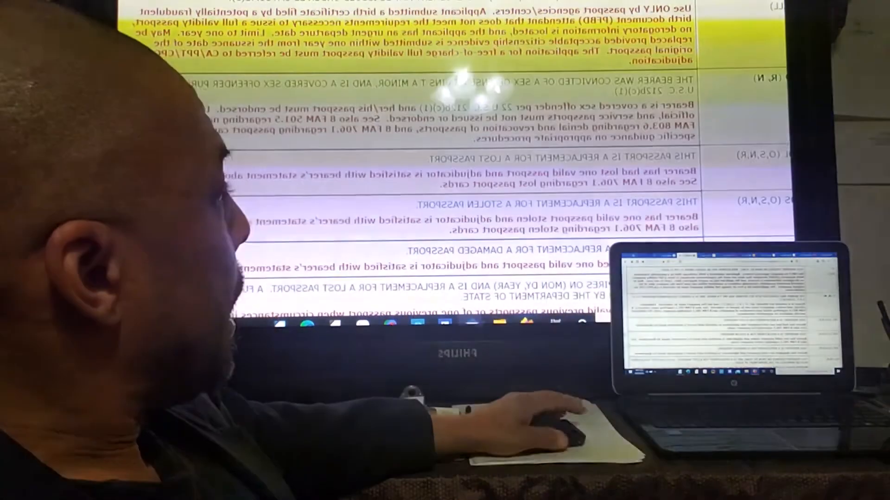
{"action": "scroll", "scroll_direction": "down", "scroll_amount": 3}
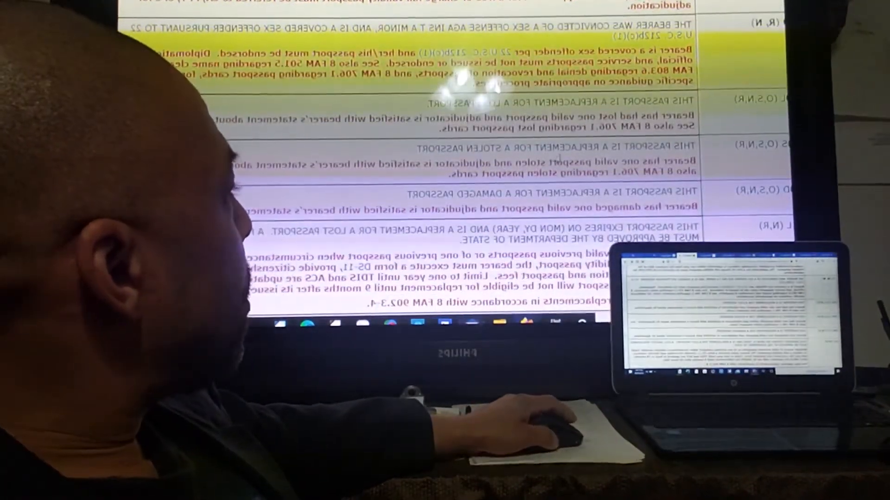
{"action": "scroll", "scroll_direction": "down", "scroll_amount": 3}
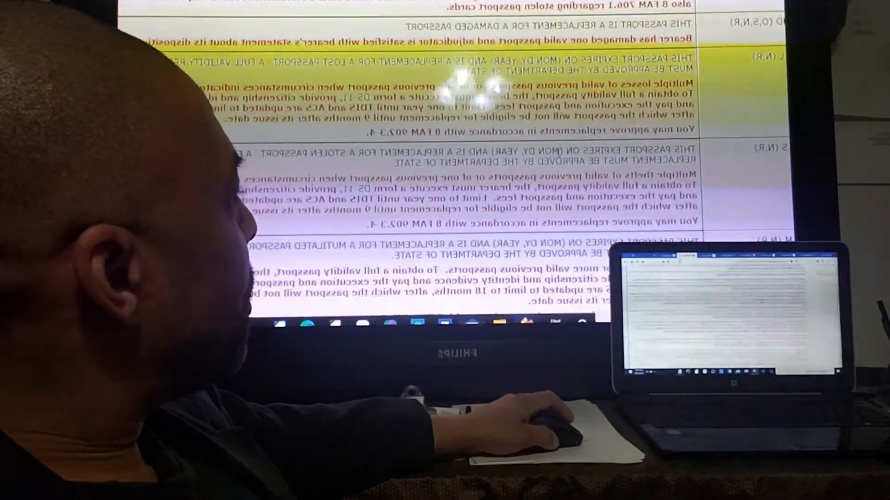
{"action": "scroll", "scroll_direction": "down", "scroll_amount": 3}
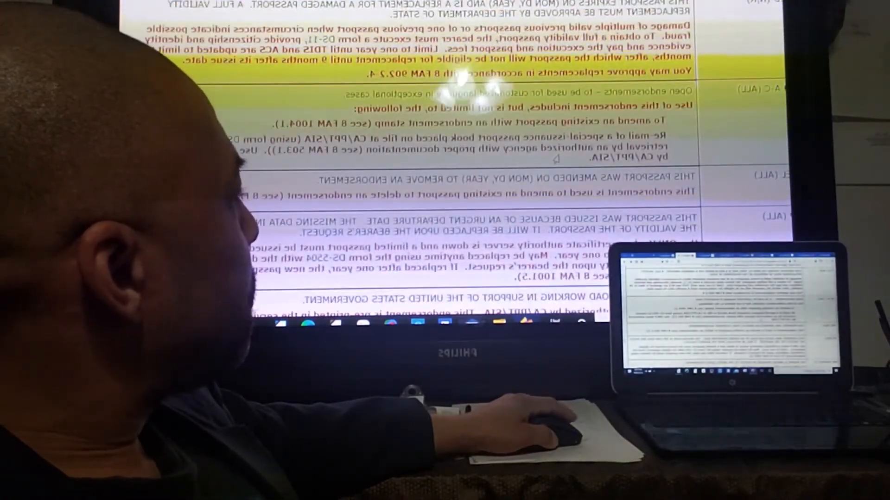
{"action": "scroll", "scroll_direction": "down", "scroll_amount": 3}
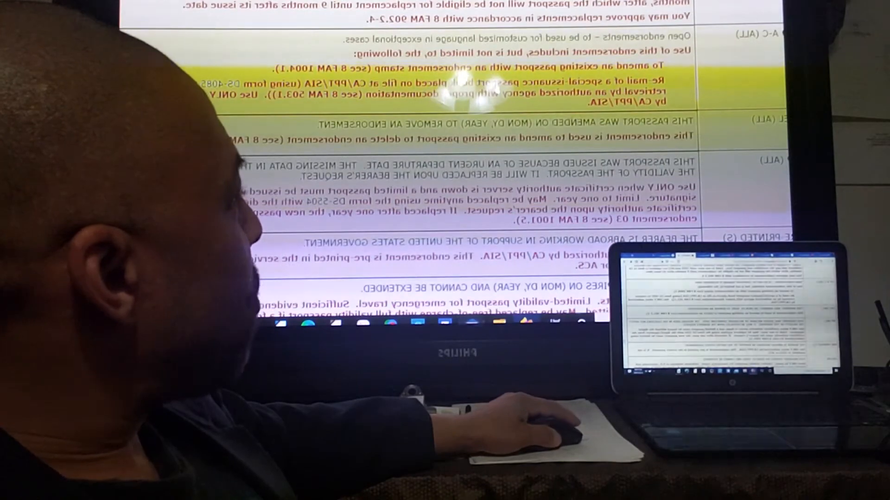